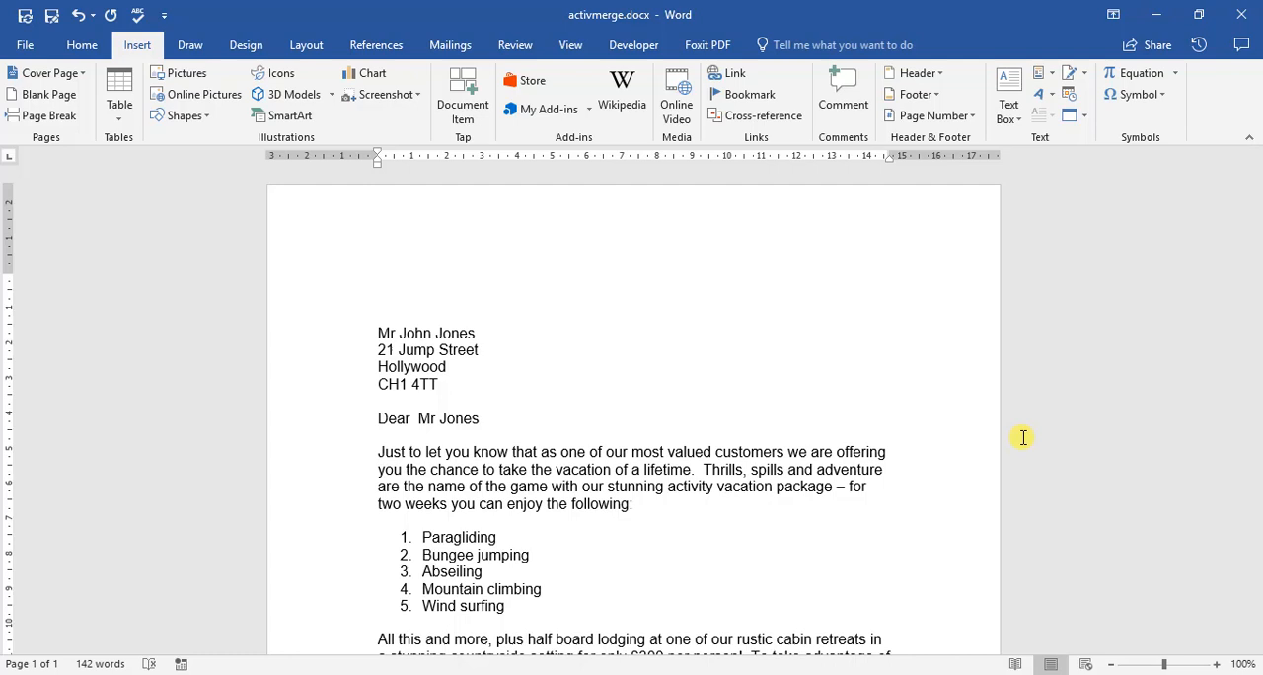
mouse_move(659, 327)
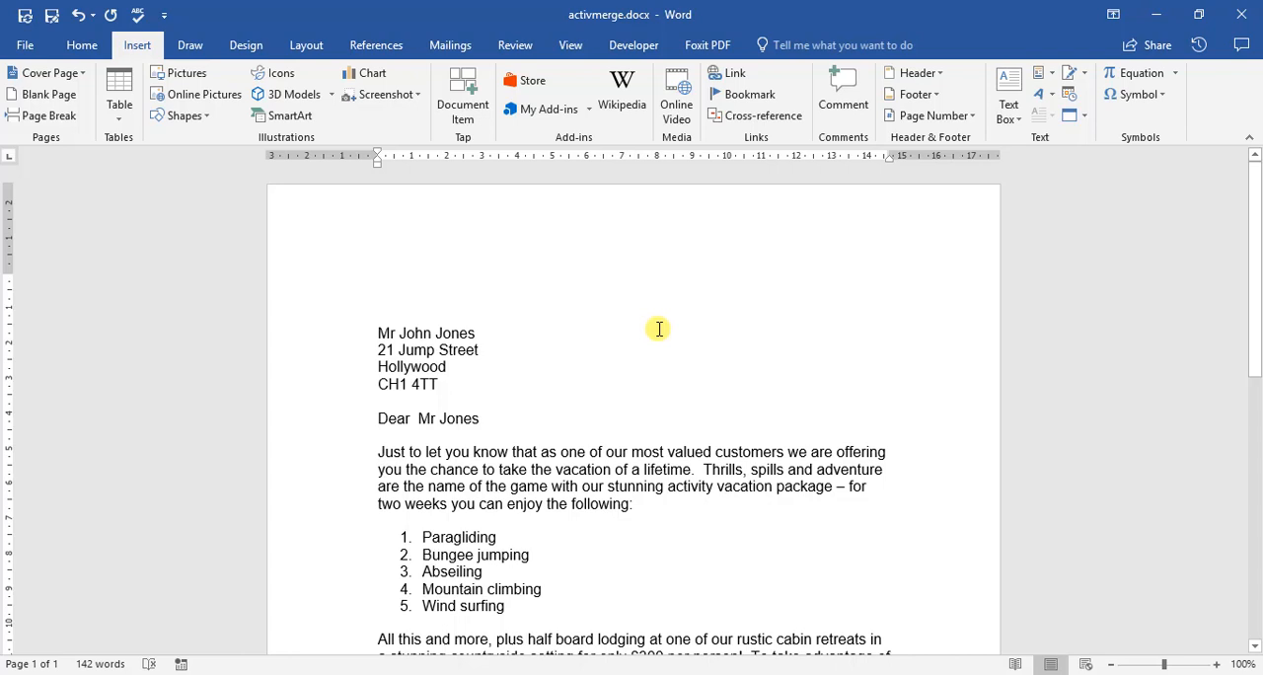
mouse_move(368, 329)
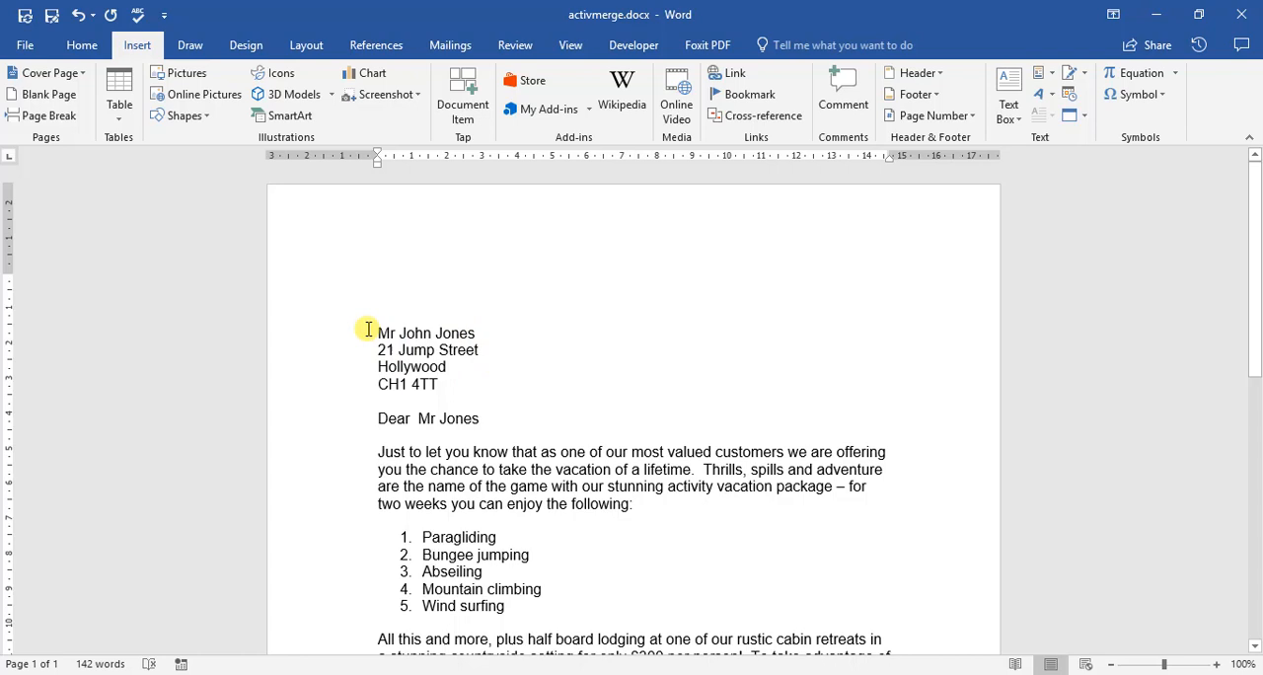
mouse_move(81, 45)
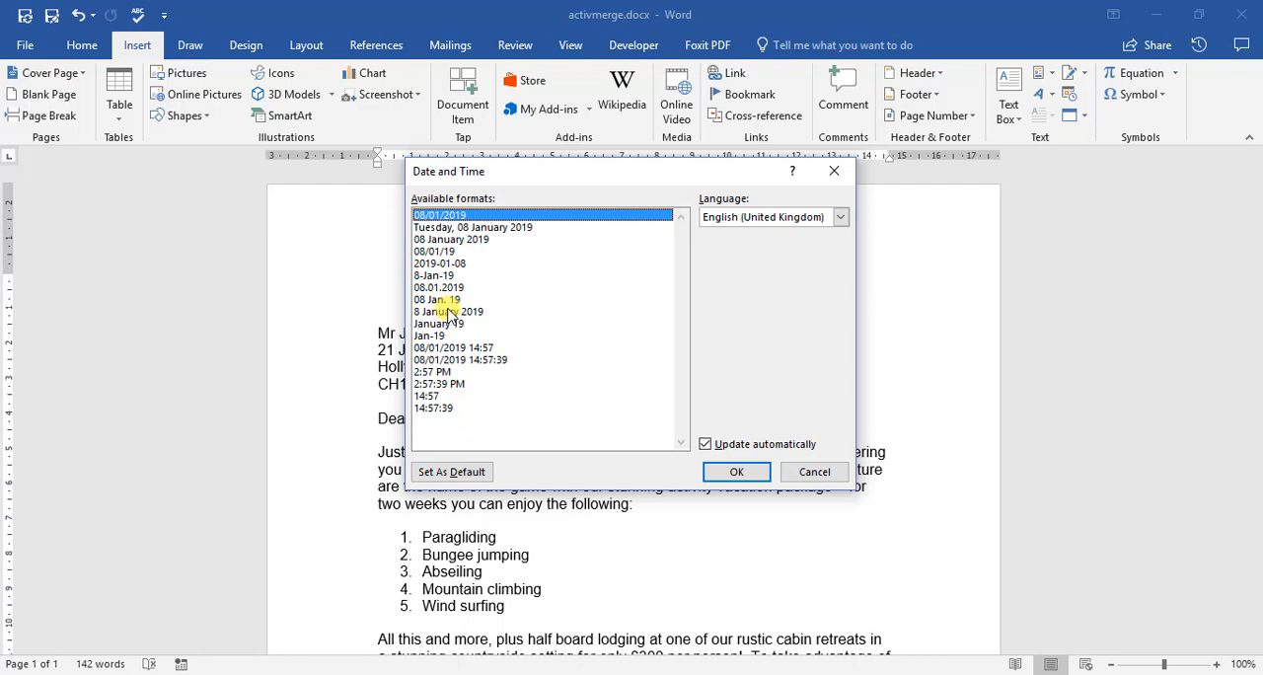
Step: Choose the 'Tuesday, 08 January 2019' format and tick Update automatically
click(839, 217)
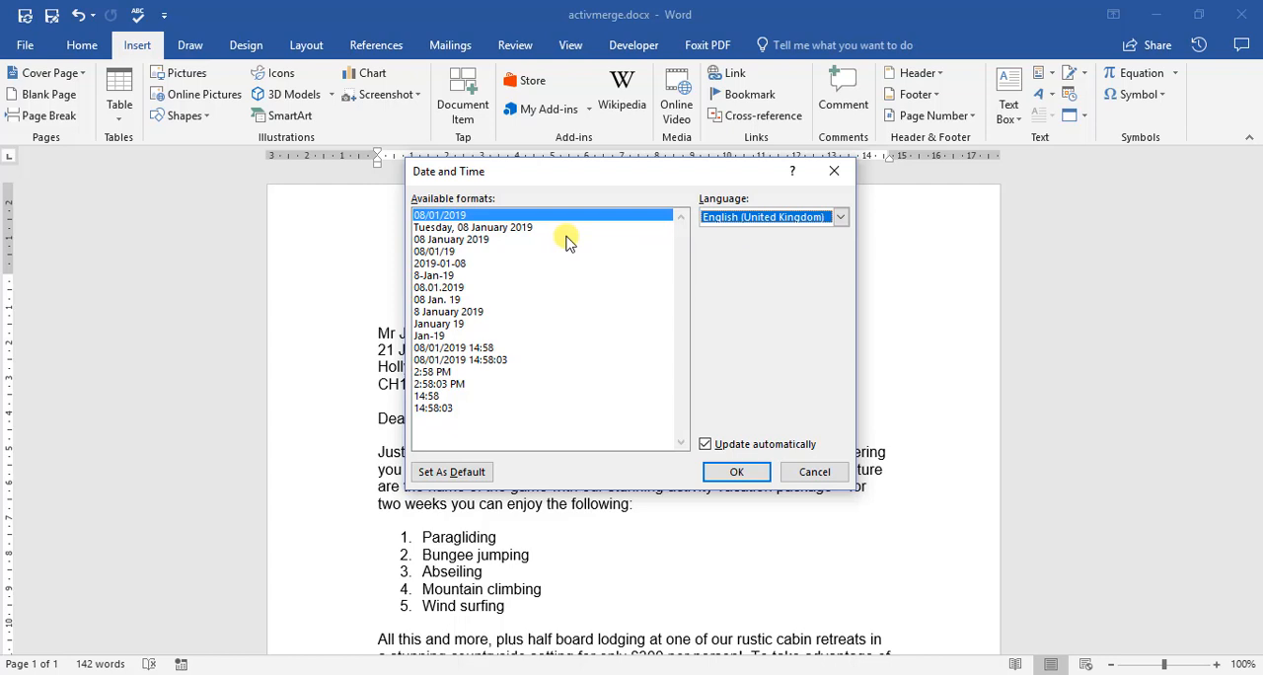
mouse_move(435, 436)
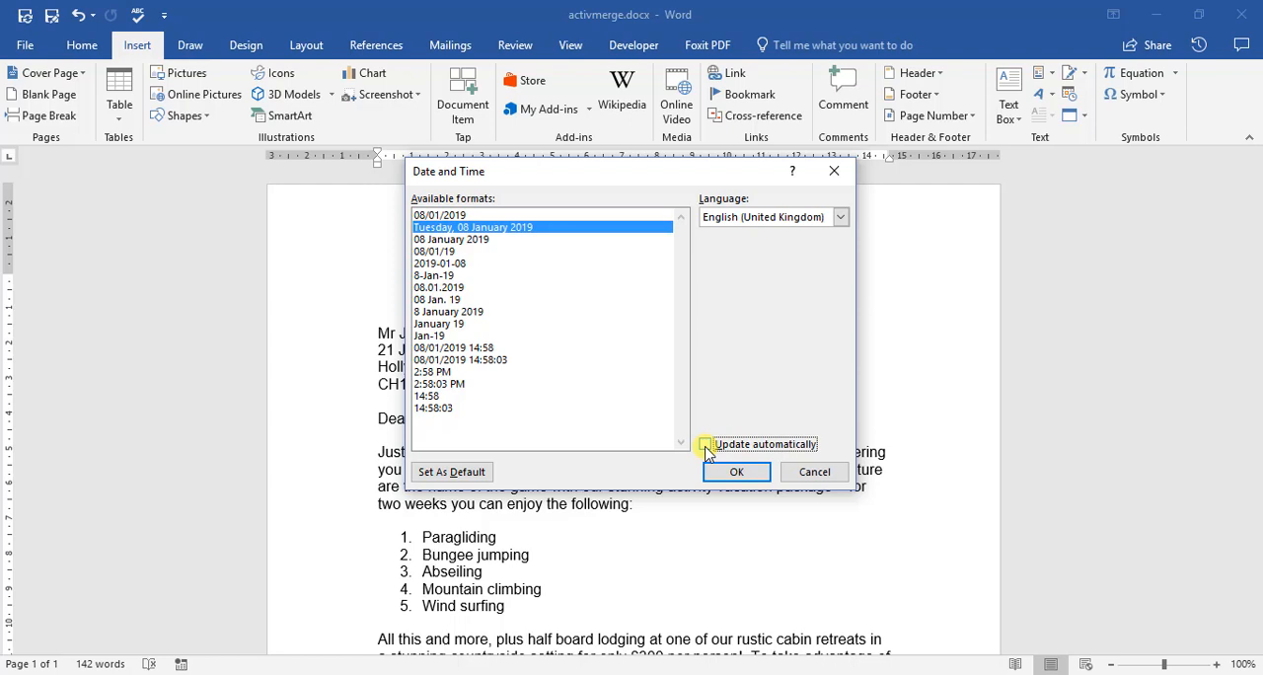
click(705, 442)
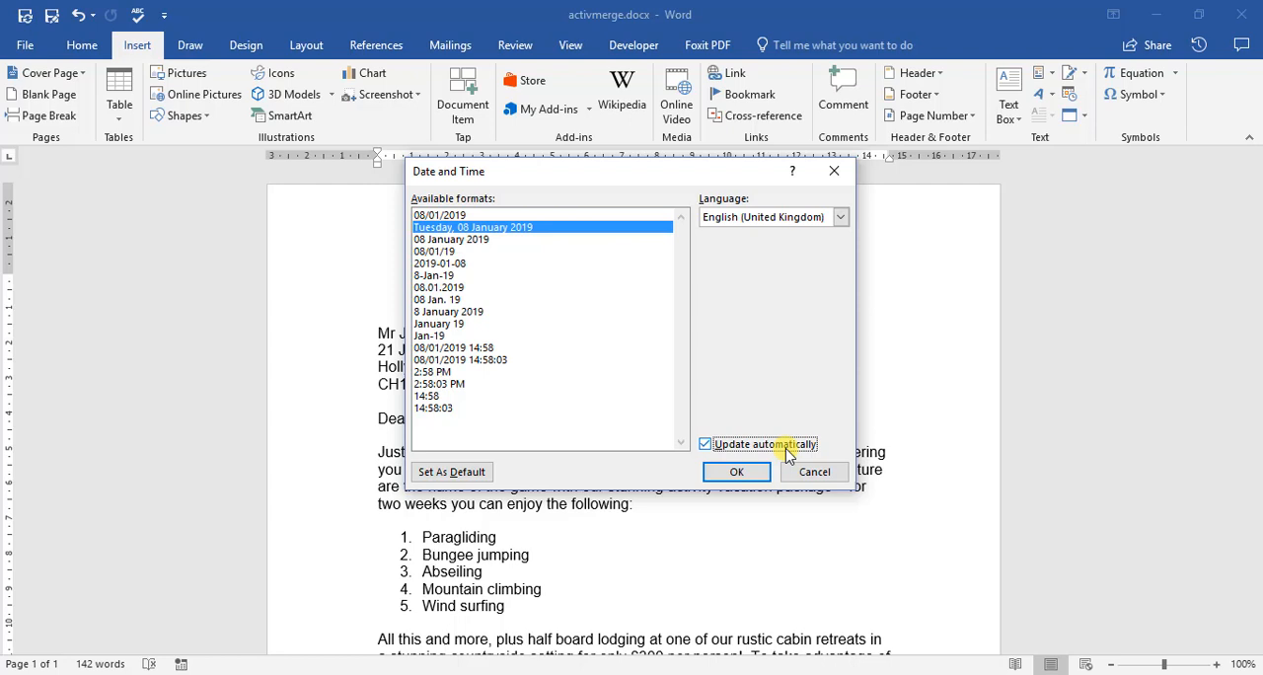
Step: Insert the date Tuesday, 08 January 2019 at the top right and select the date field
click(736, 469)
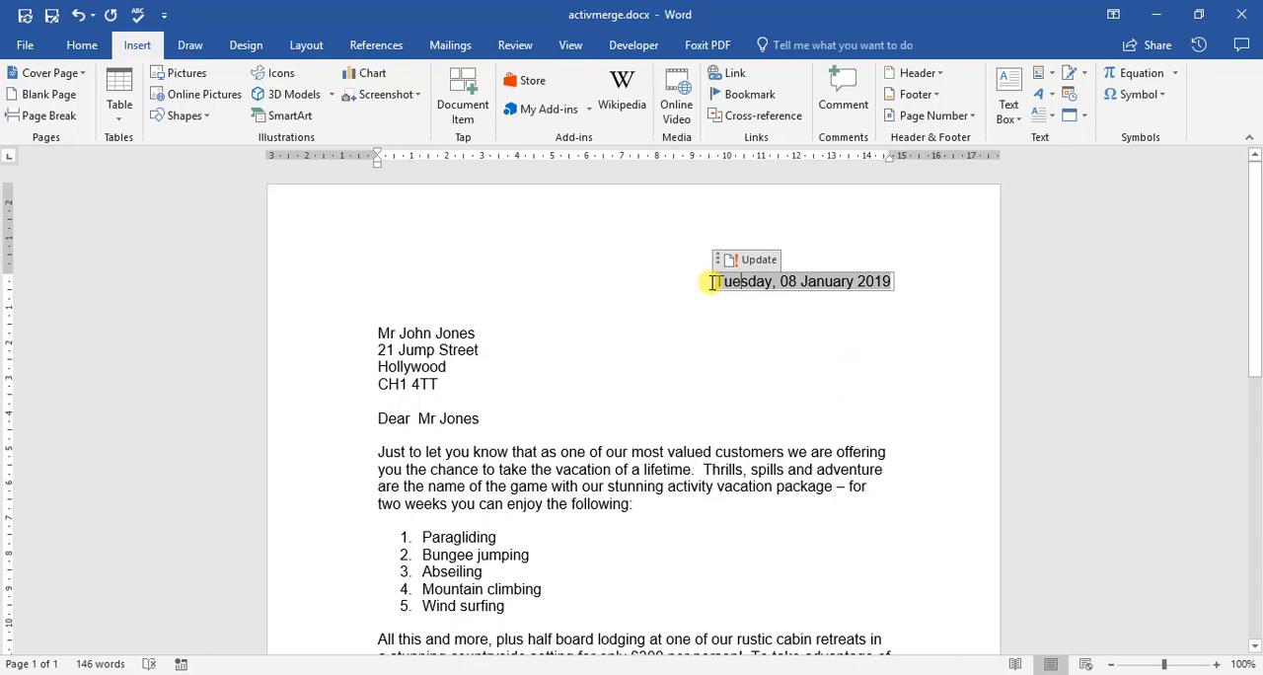
click(794, 383)
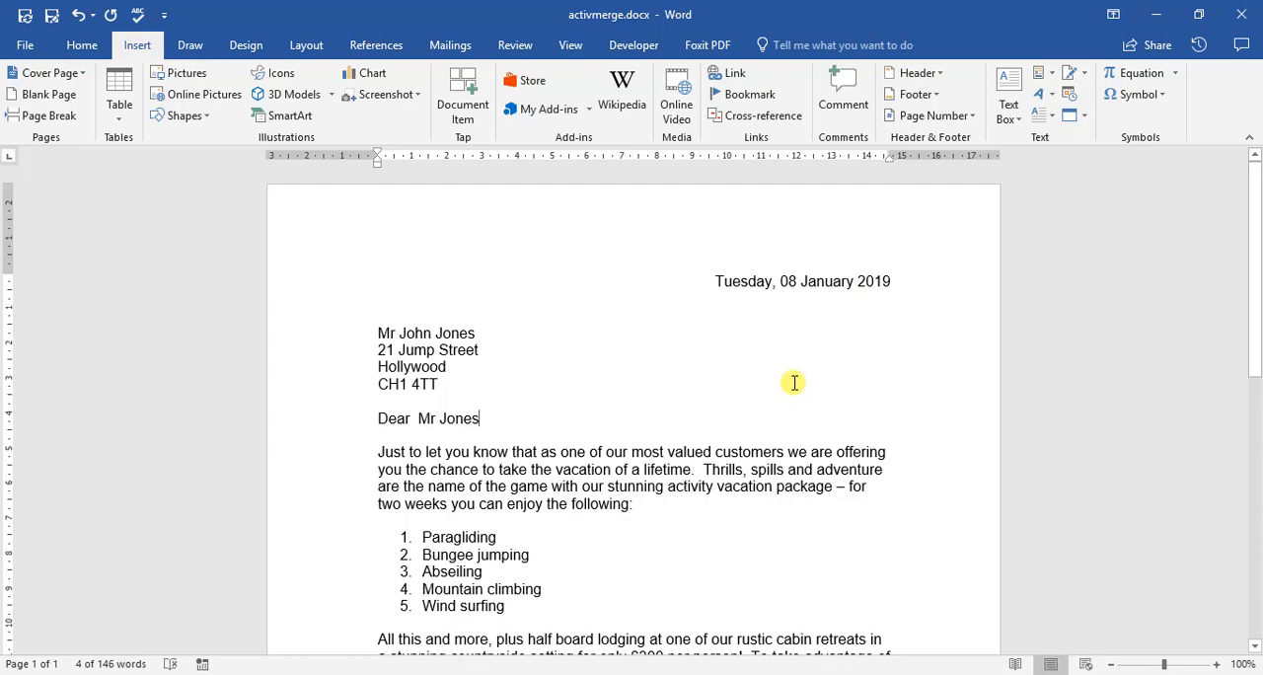
click(83, 43)
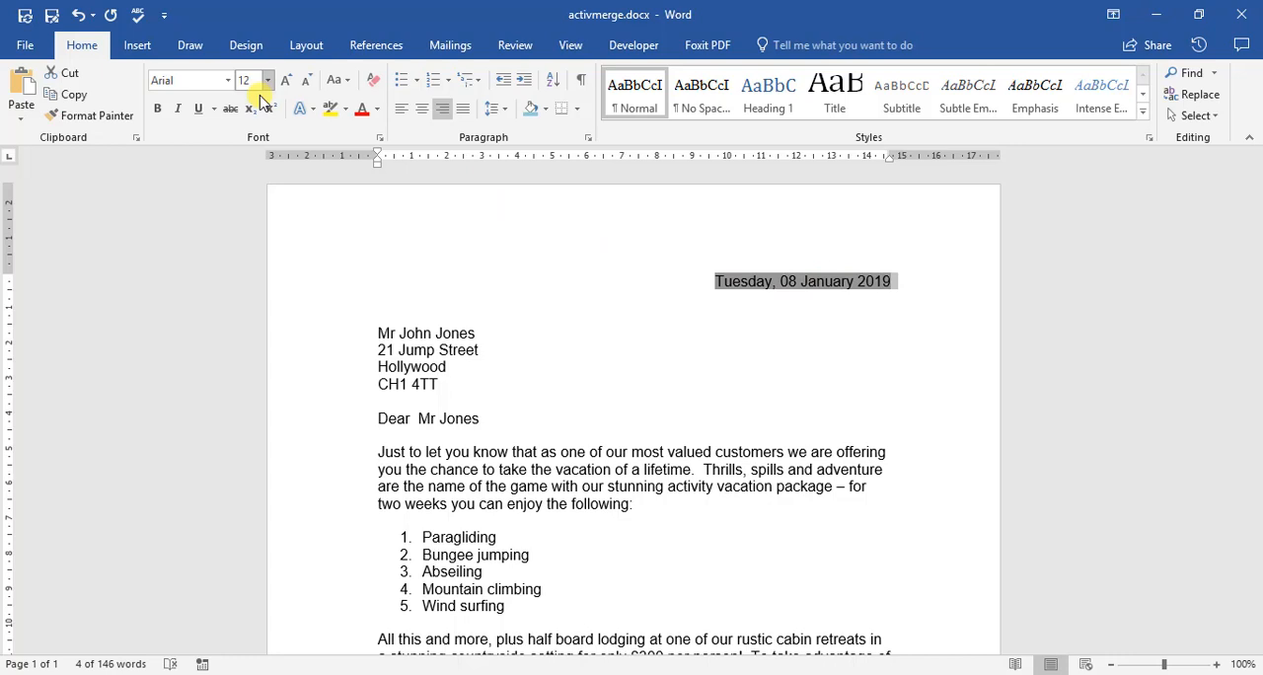
scroll(down, 3)
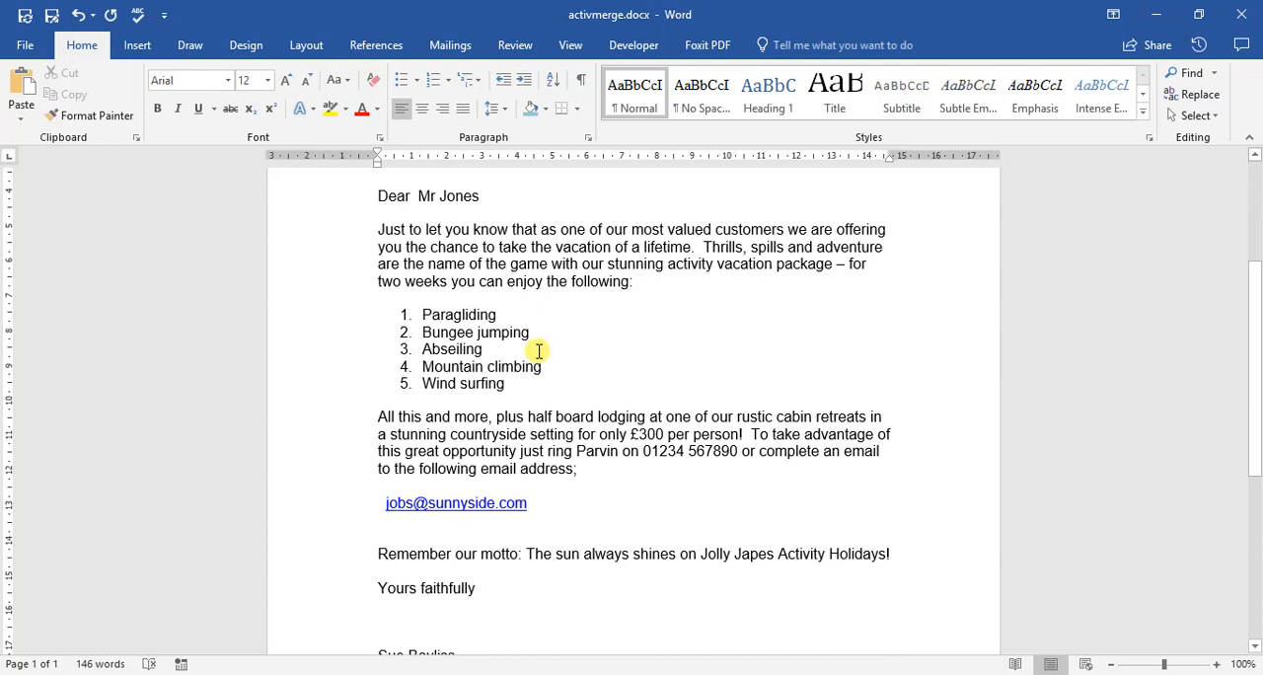
mouse_move(462, 483)
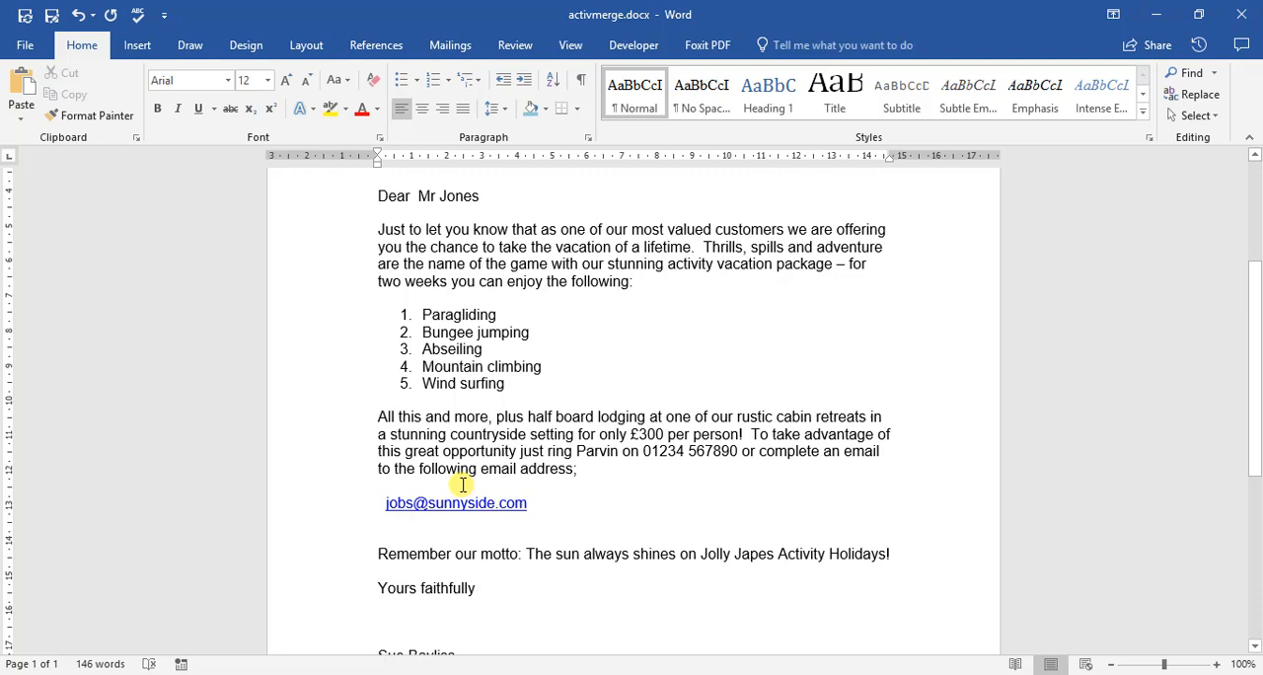
scroll(down, 3)
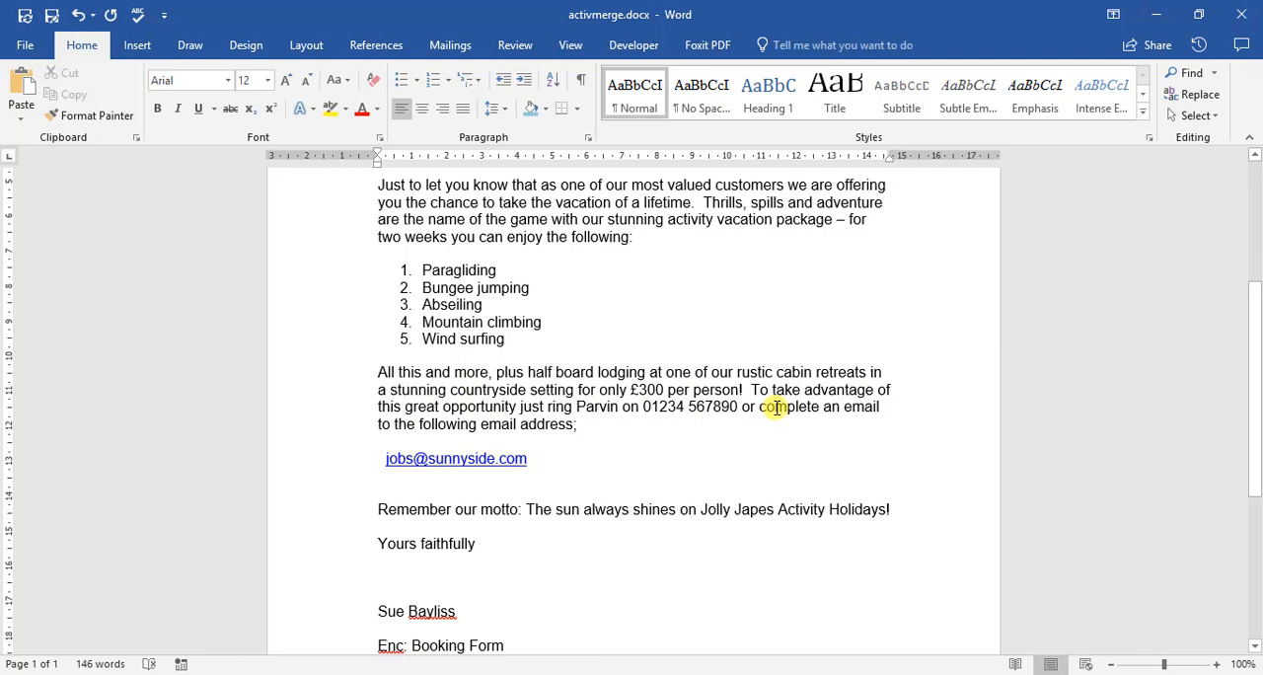
mouse_move(464, 458)
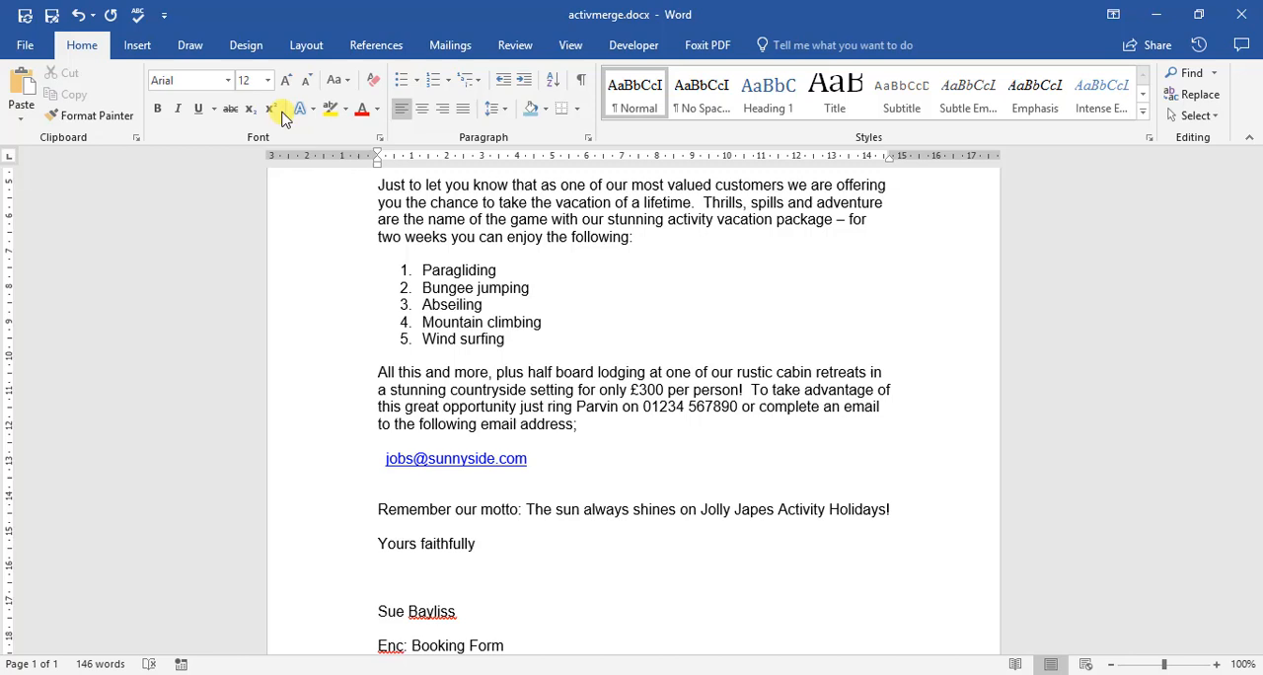
click(137, 44)
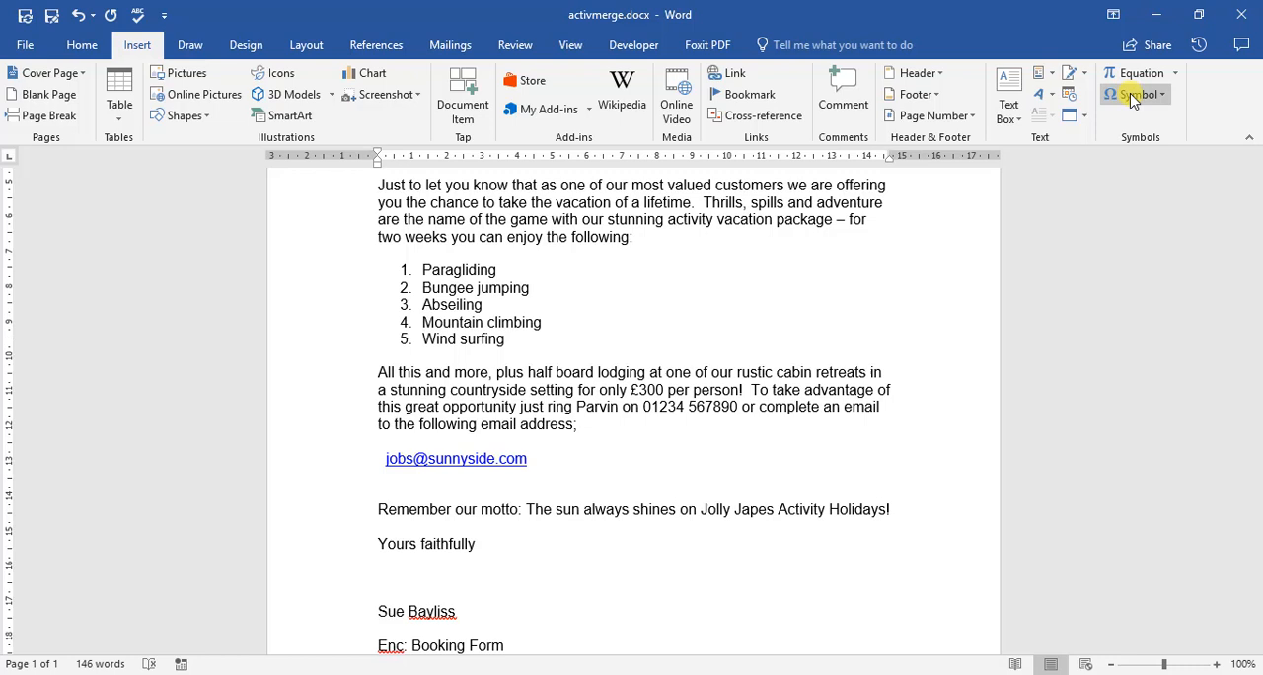
click(1141, 94)
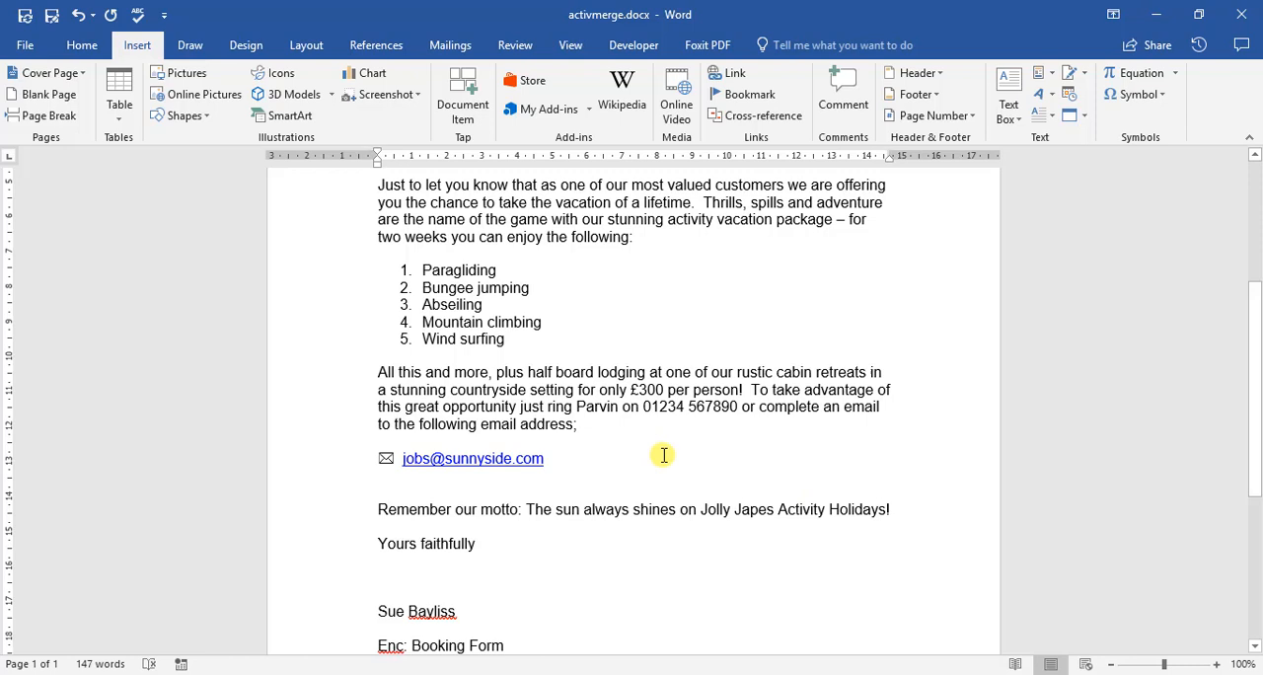
mouse_move(1135, 95)
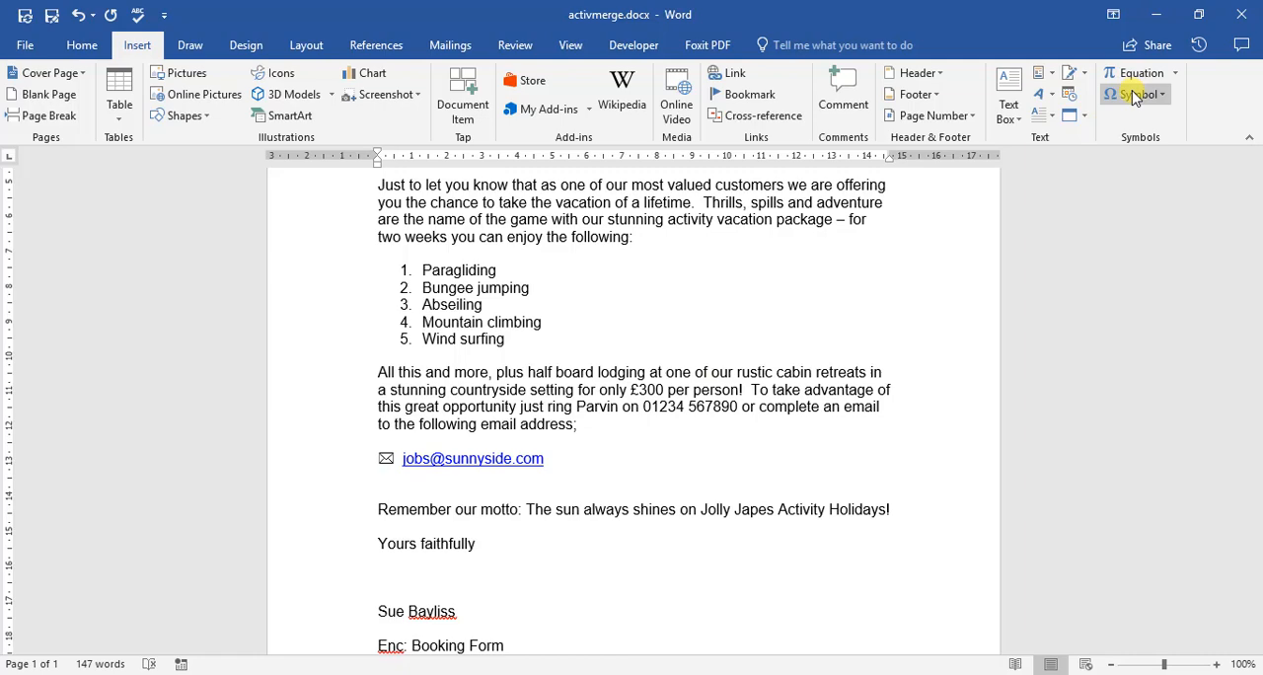
Step: Browse More Symbols, switch the symbol font and pick the tick mark from recently used symbols
click(1135, 95)
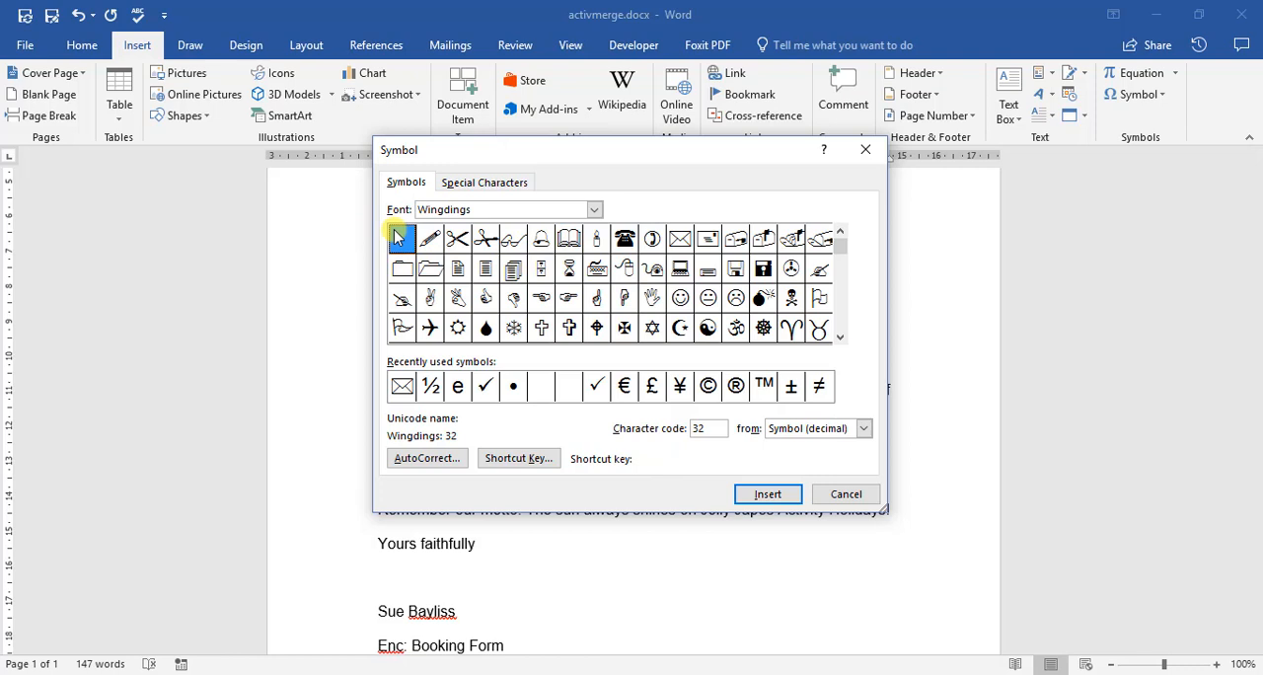
click(592, 210)
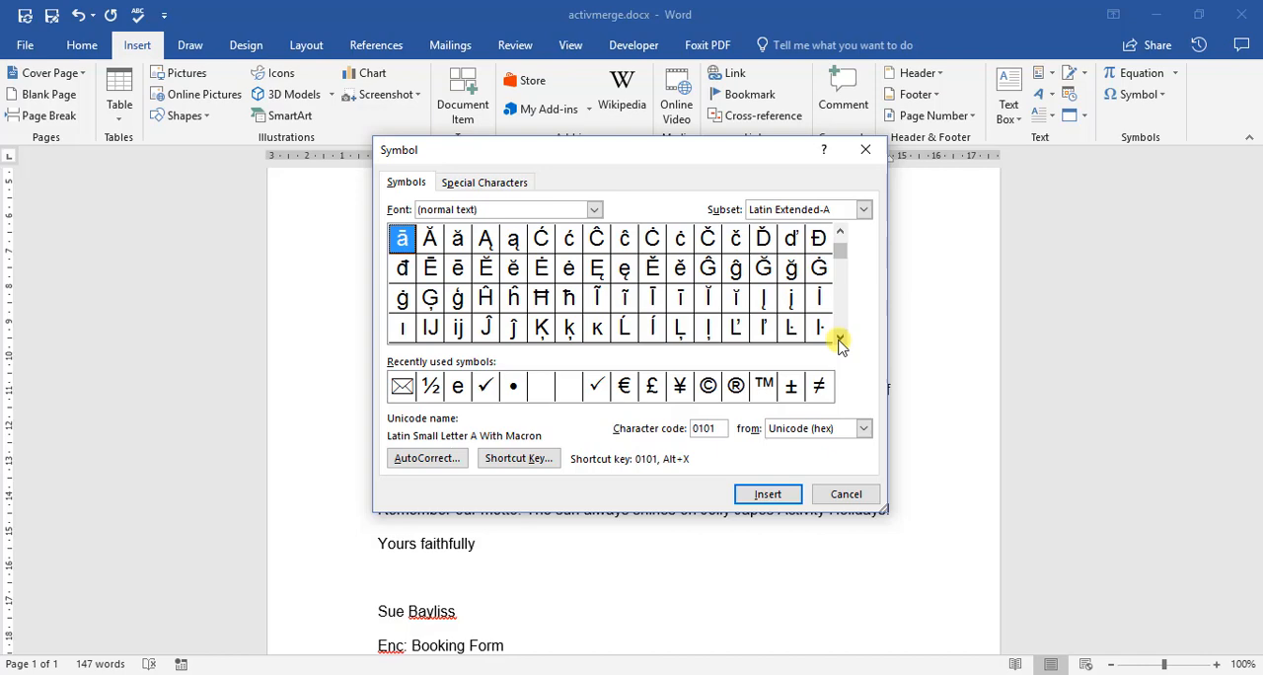
click(486, 387)
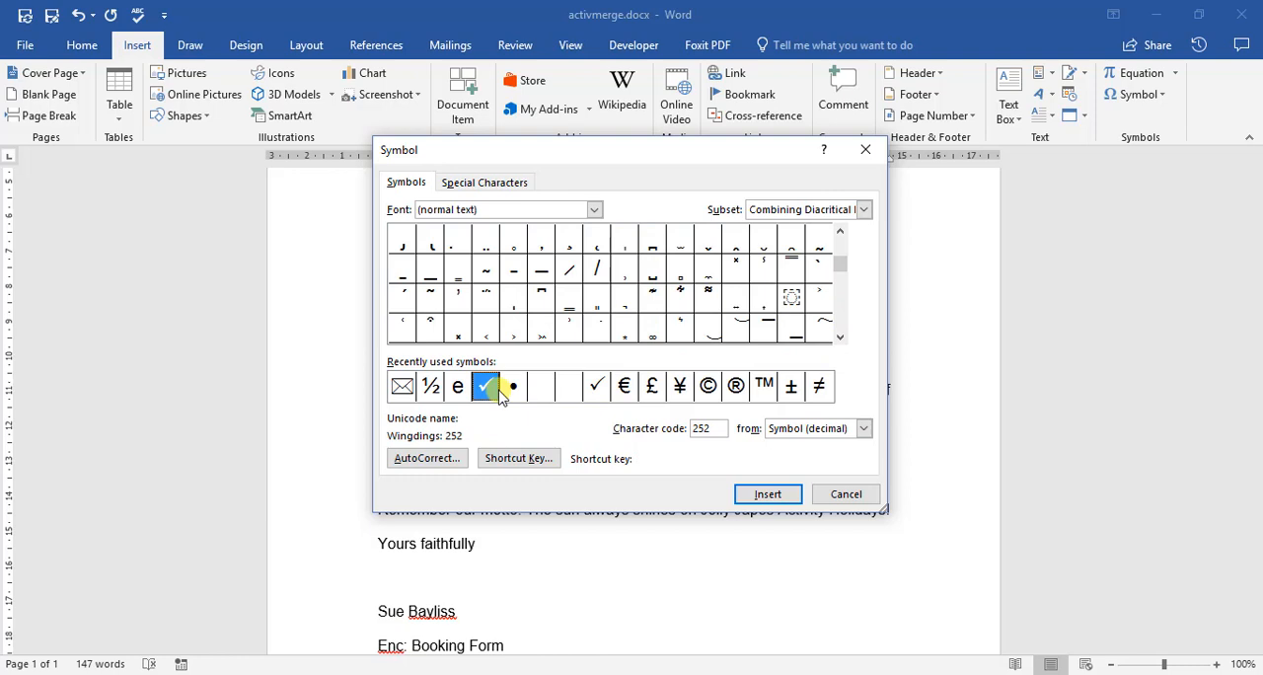
click(596, 387)
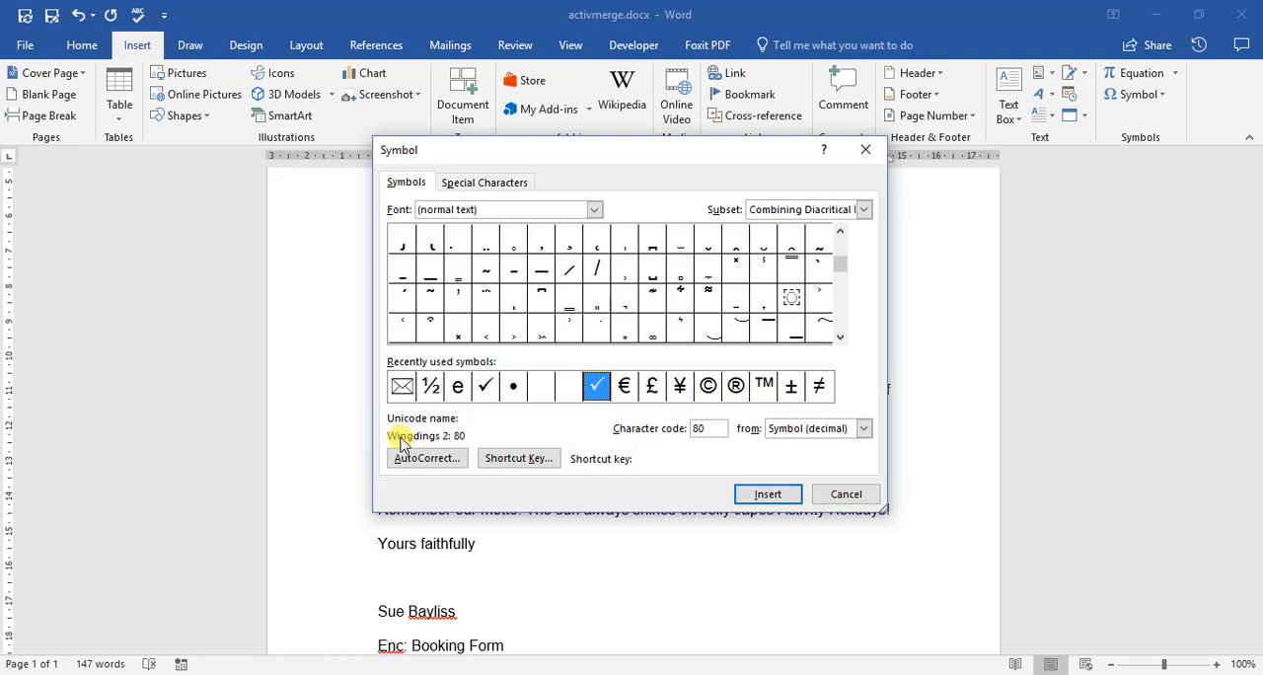